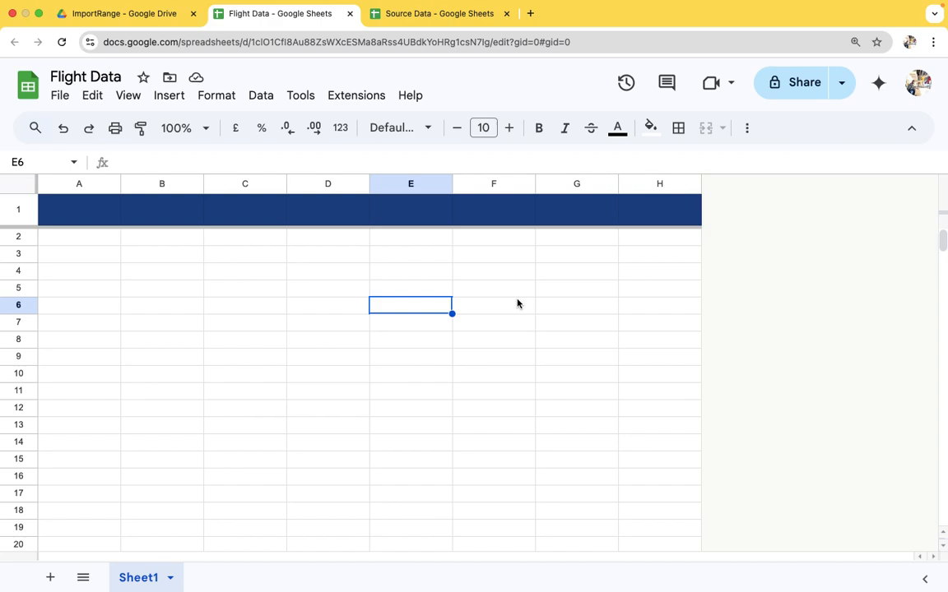
pyautogui.moveTo(418, 180)
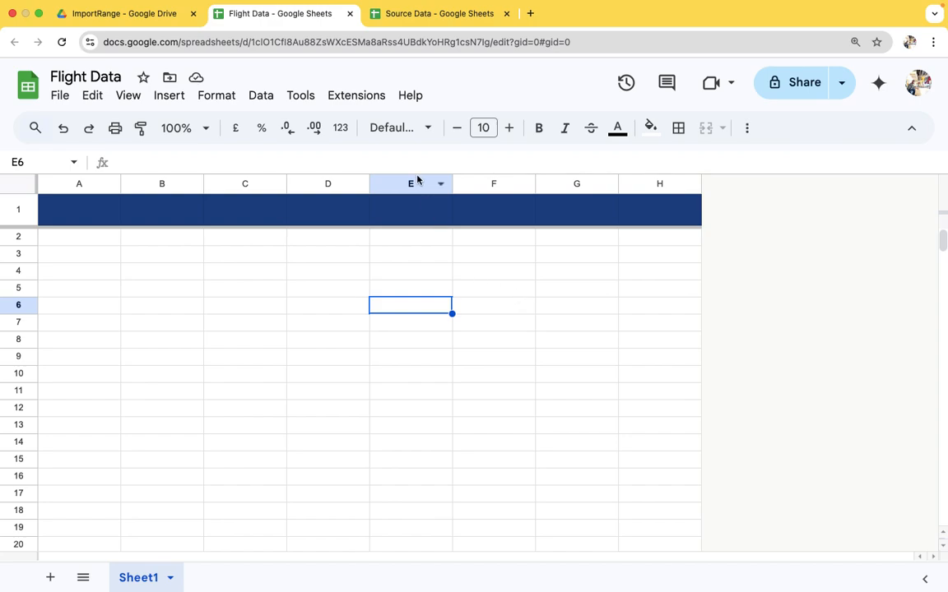
# Step: Switch to the Source Data spreadsheet to view its flight table
pyautogui.click(438, 14)
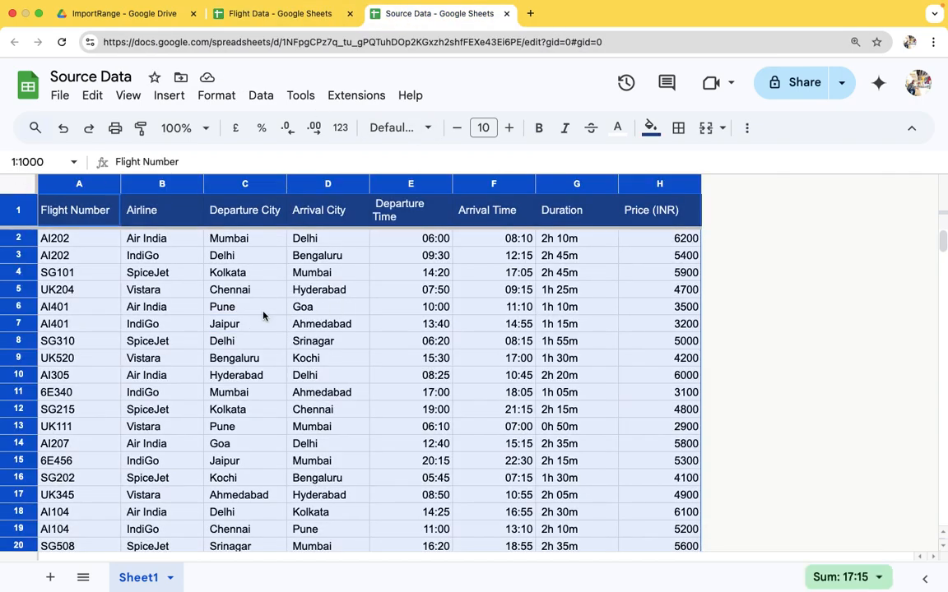
pyautogui.moveTo(309, 64)
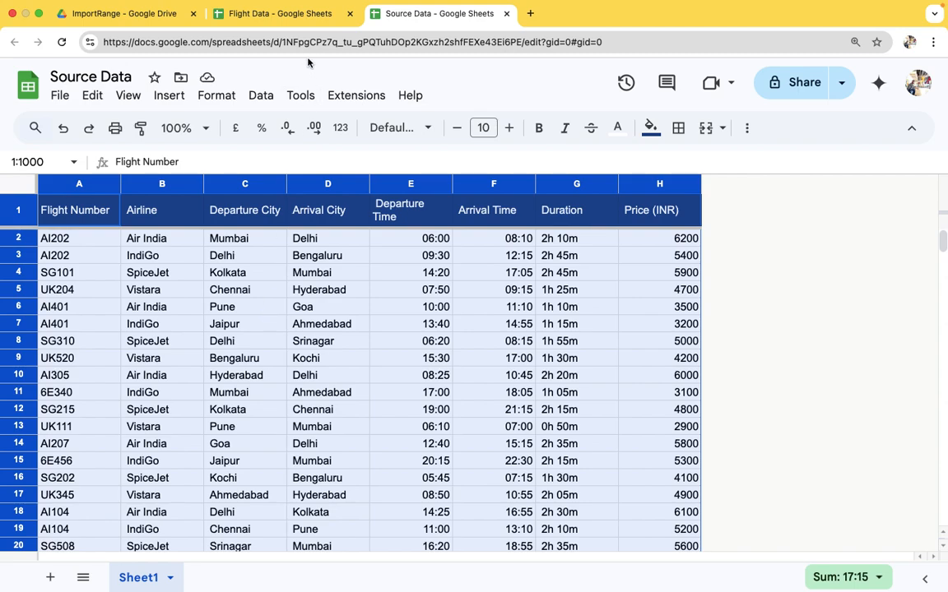
# Step: Start an =IMPORTRANGE( formula in cell A1 of the Flight Data sheet
pyautogui.click(280, 13)
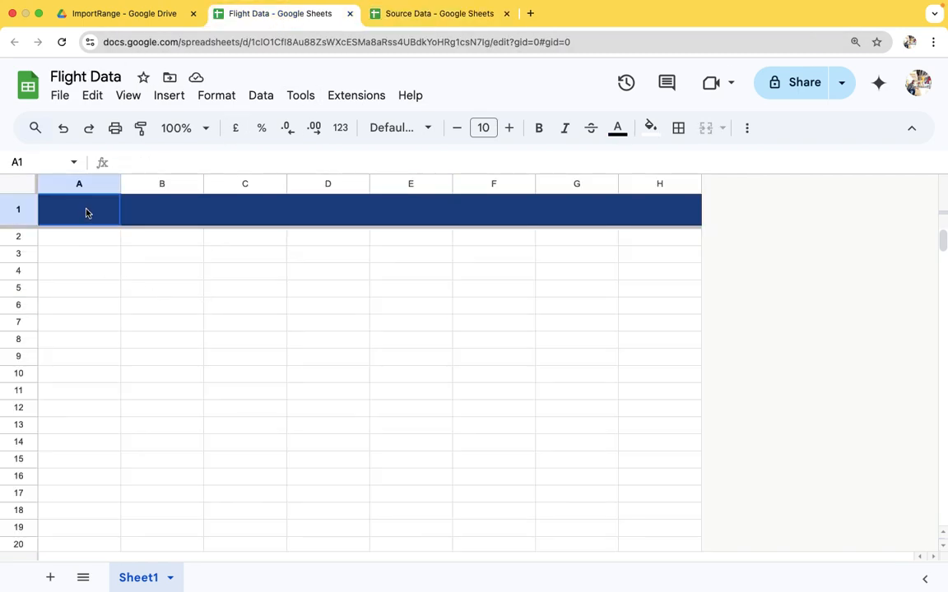
pyautogui.write('=im')
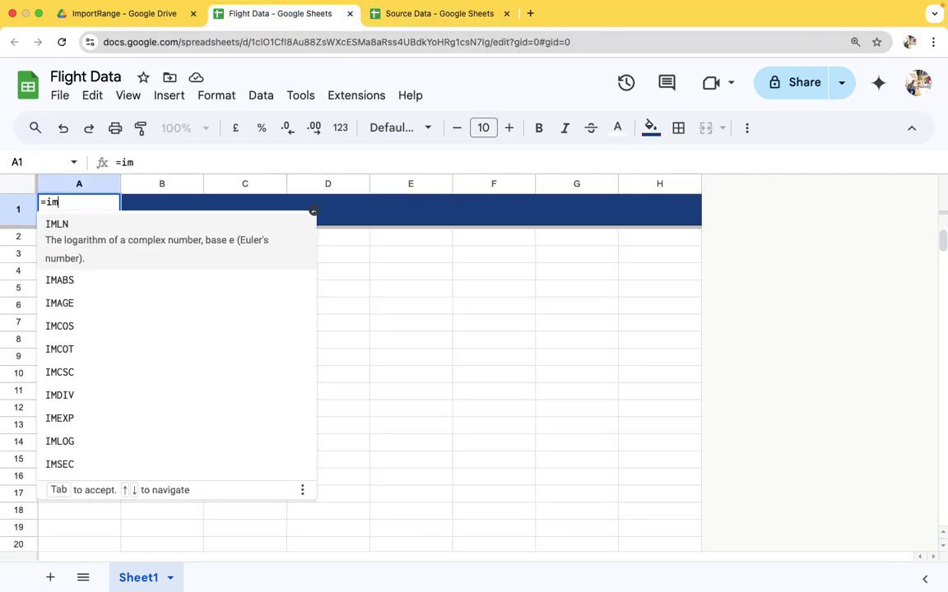
pyautogui.write('portr')
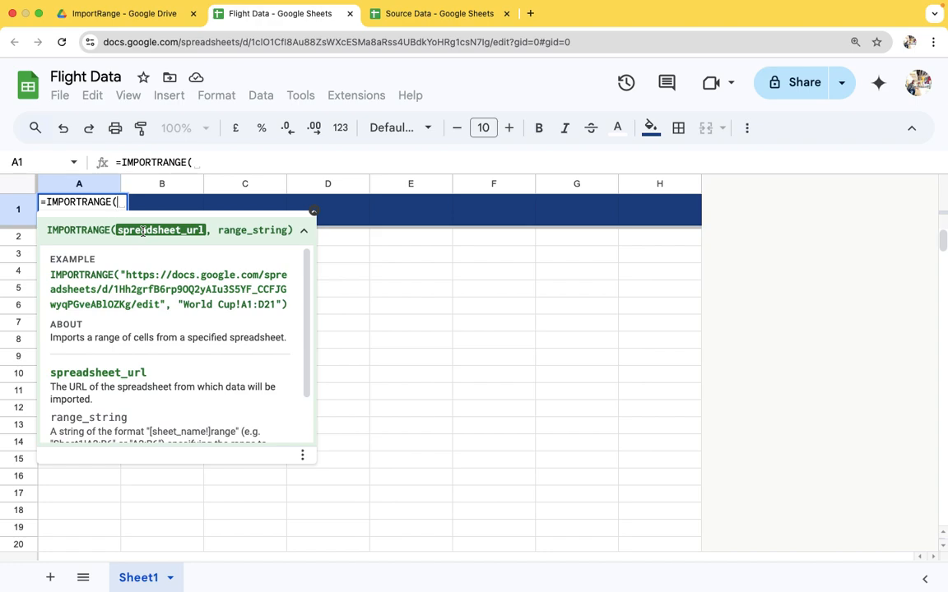
# Step: Enter the Source Data spreadsheet's URL in quotes as the formula's first argument
pyautogui.click(440, 14)
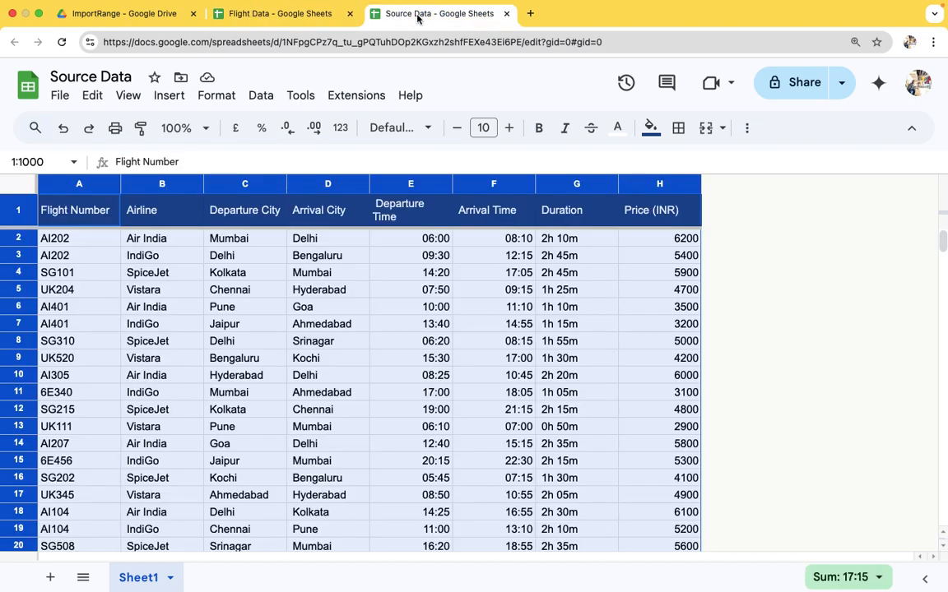
pyautogui.click(349, 42)
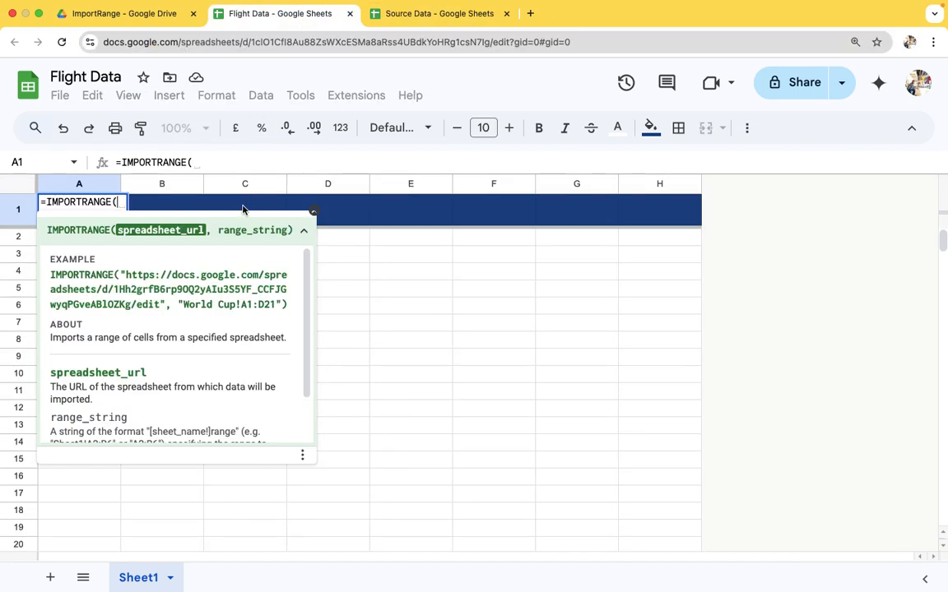
pyautogui.write('"')
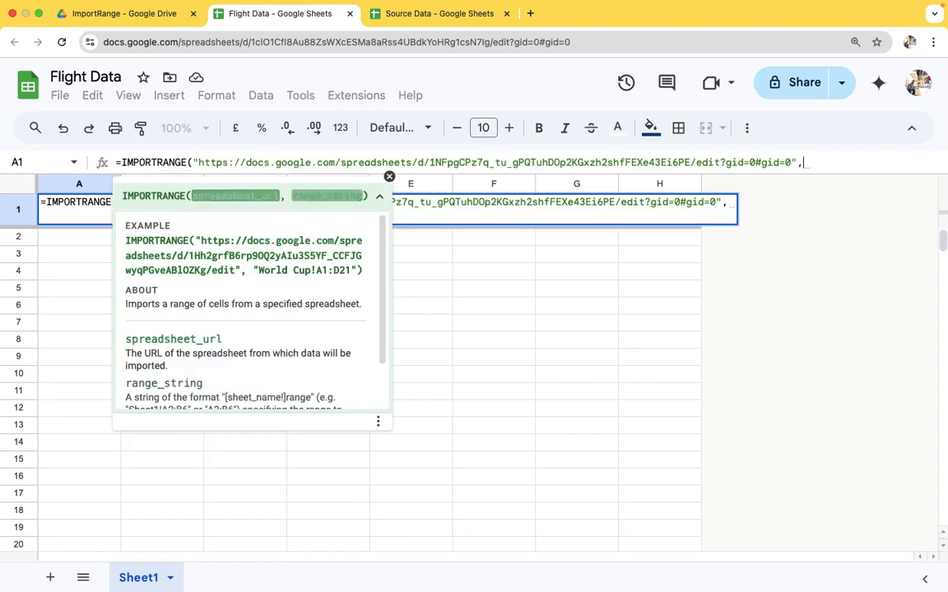
pyautogui.click(438, 13)
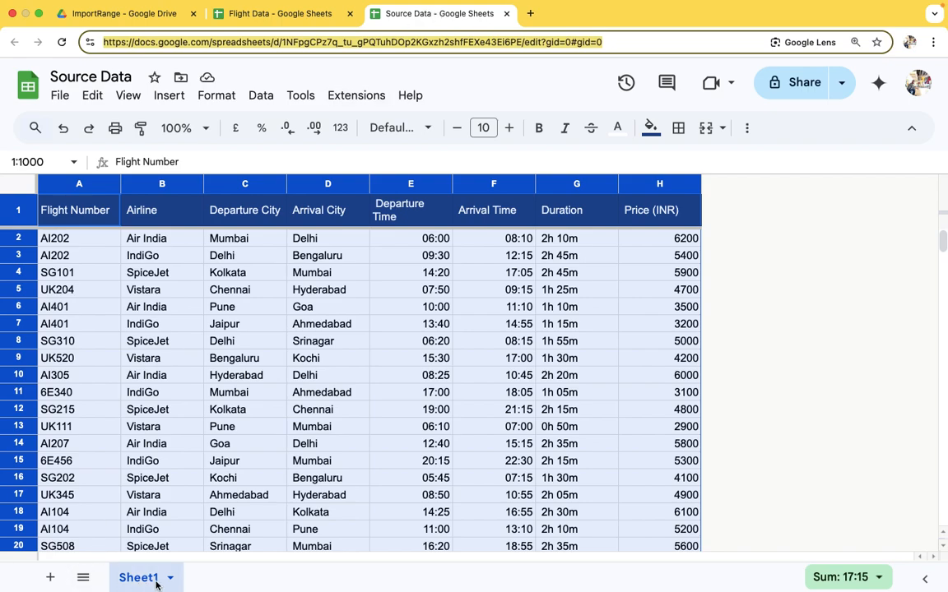
pyautogui.doubleClick(138, 577)
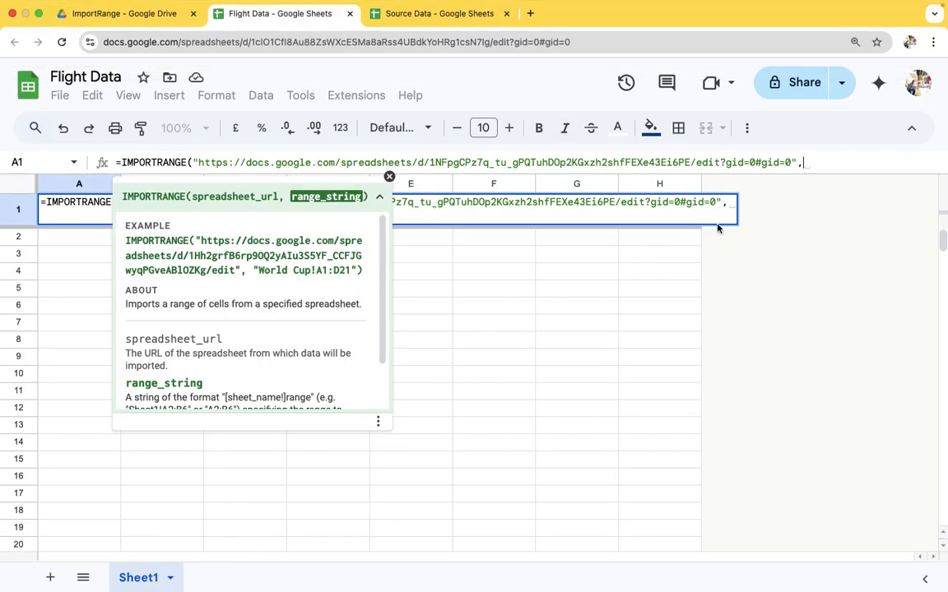
# Step: Complete the formula with range "Sheet1!A1:H" so the flight table imports into Flight Data
pyautogui.write('""')
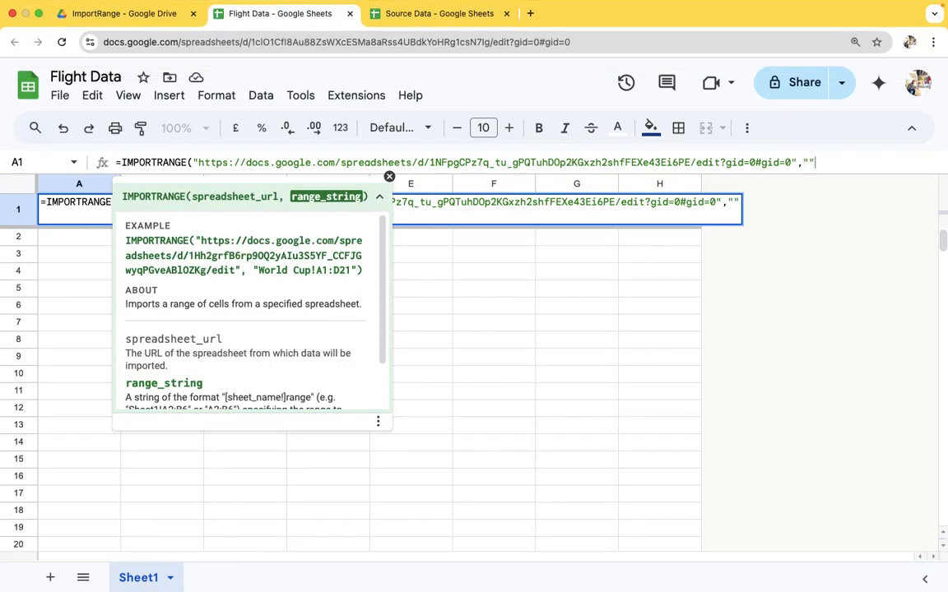
pyautogui.write('Sheet1!A')
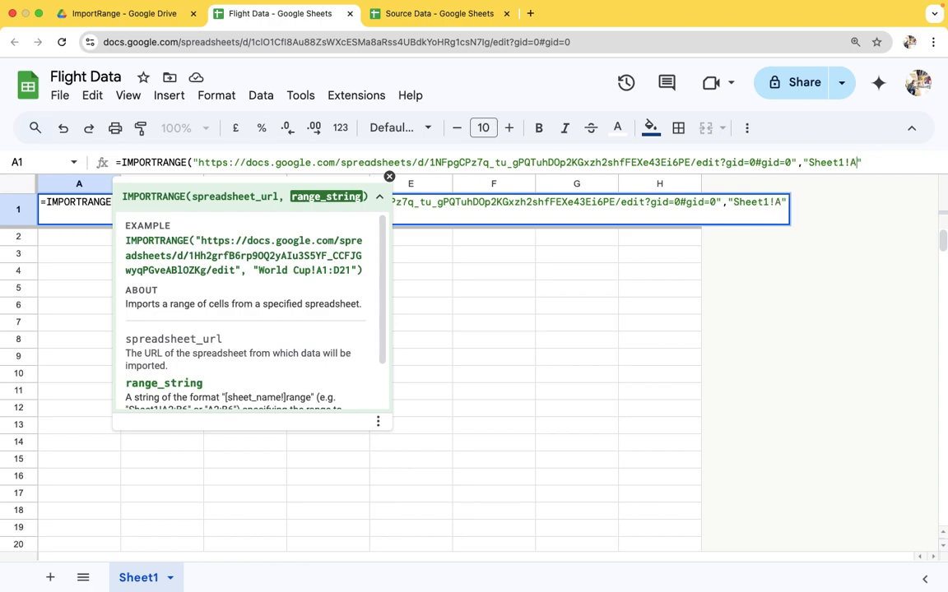
pyautogui.write('1:H')
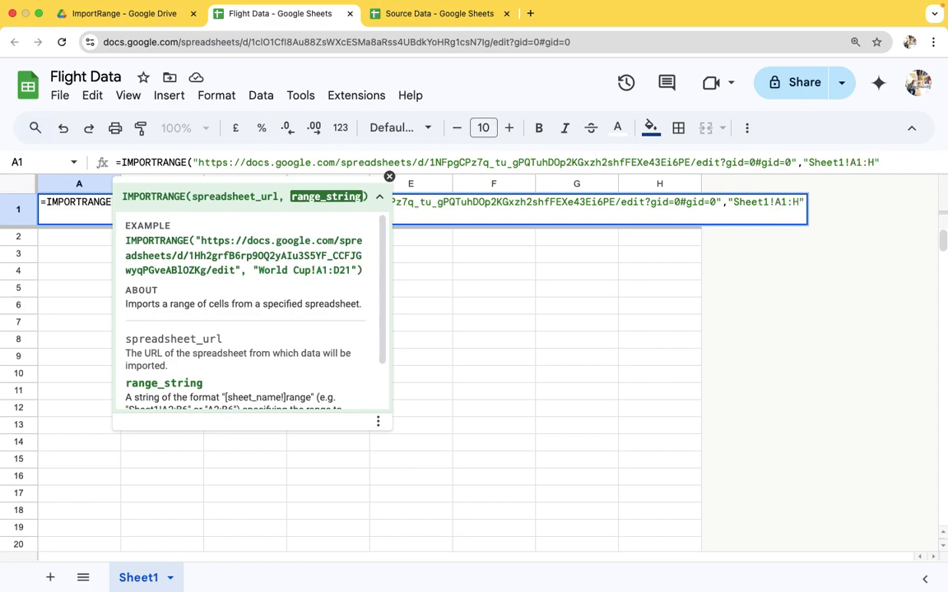
pyautogui.press('enter')
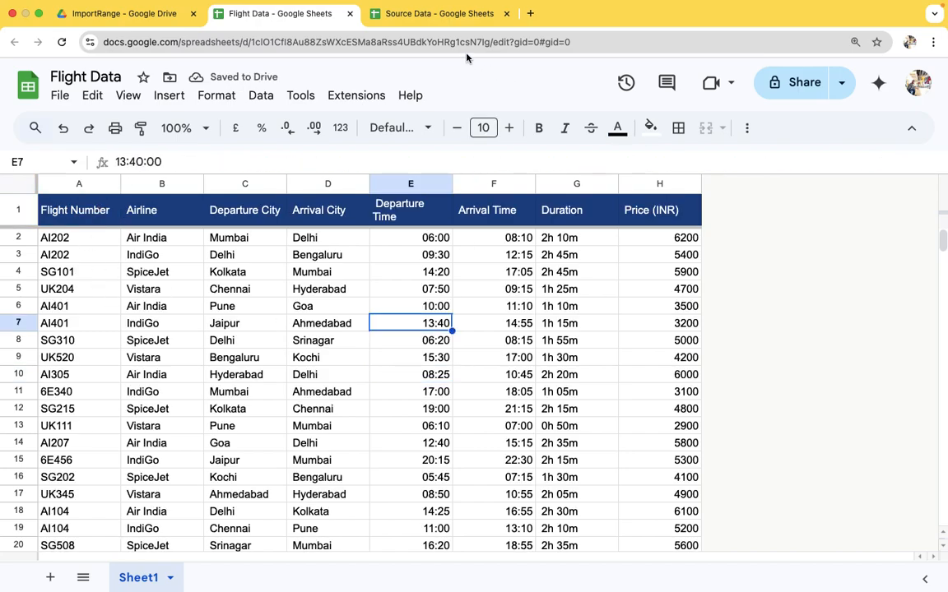
pyautogui.click(439, 13)
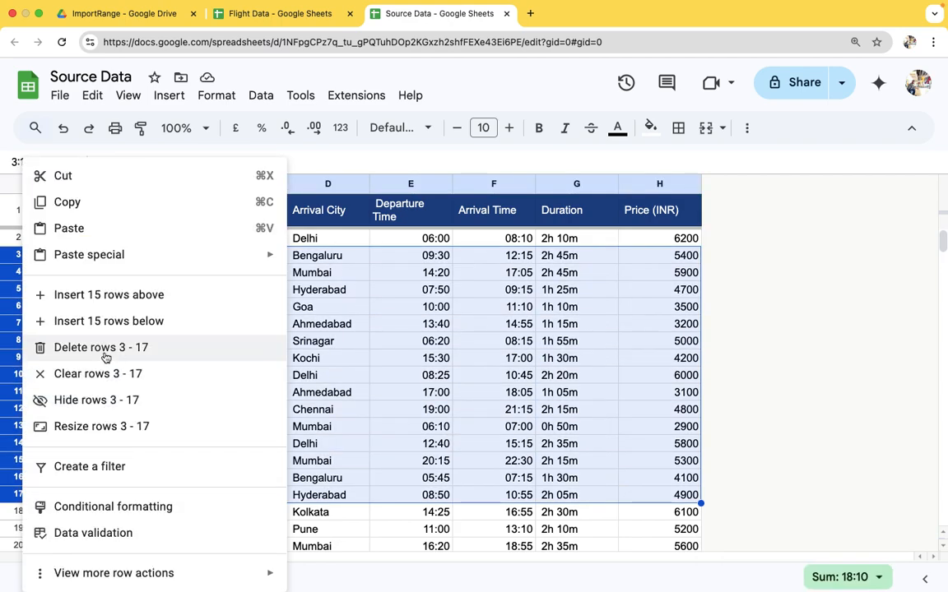
pyautogui.click(280, 14)
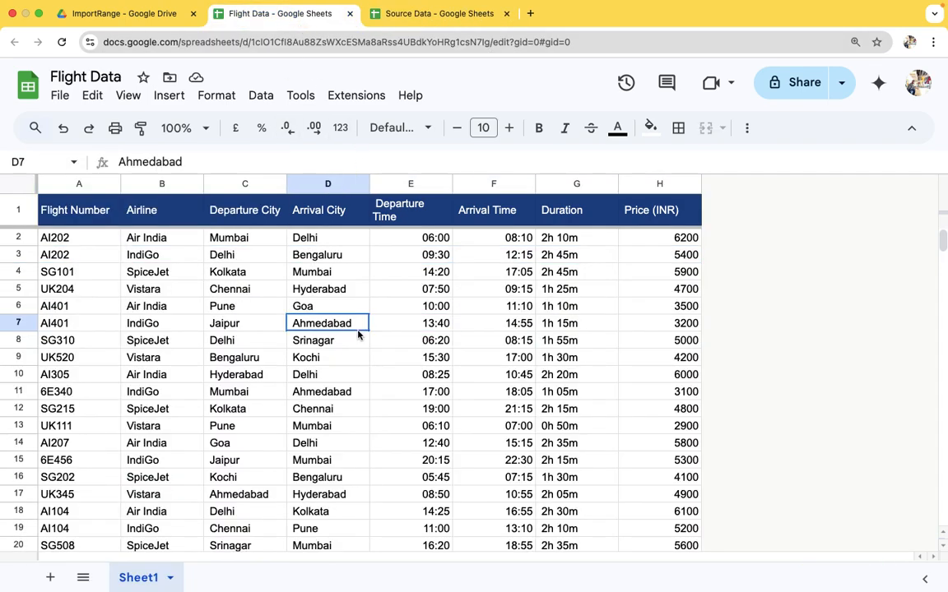